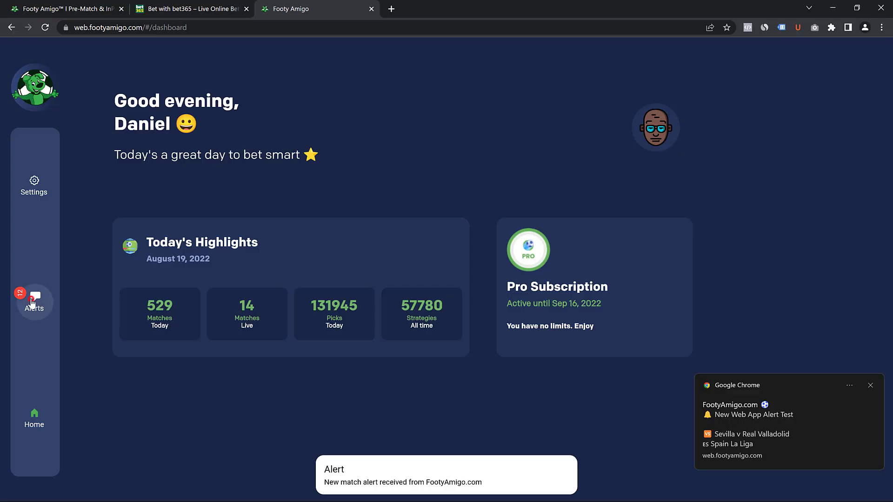
Browse the received match alert cards from the Alerts sidebar entry, scrolling to the latest ones.
{"action": "left_click", "coordinate": [33, 298]}
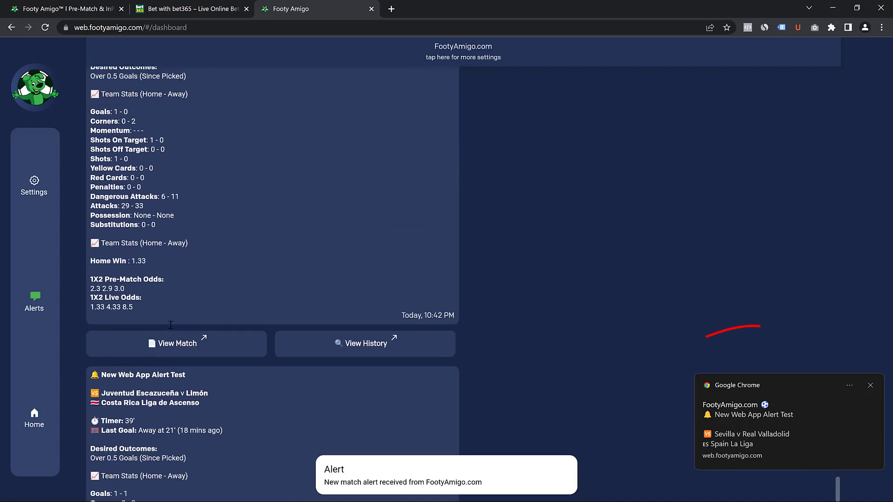
{"action": "scroll", "scroll_direction": "down", "scroll_amount": 3}
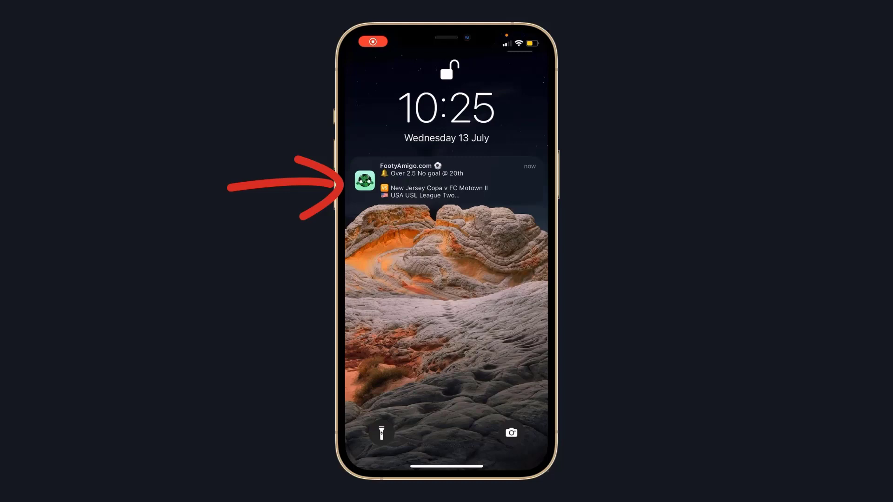
{"action": "left_click", "coordinate": [446, 182]}
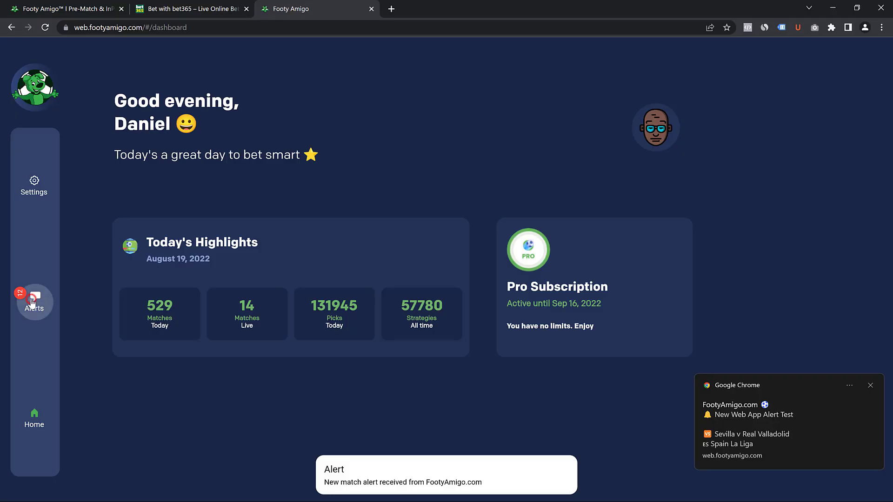
{"action": "left_click", "coordinate": [34, 300]}
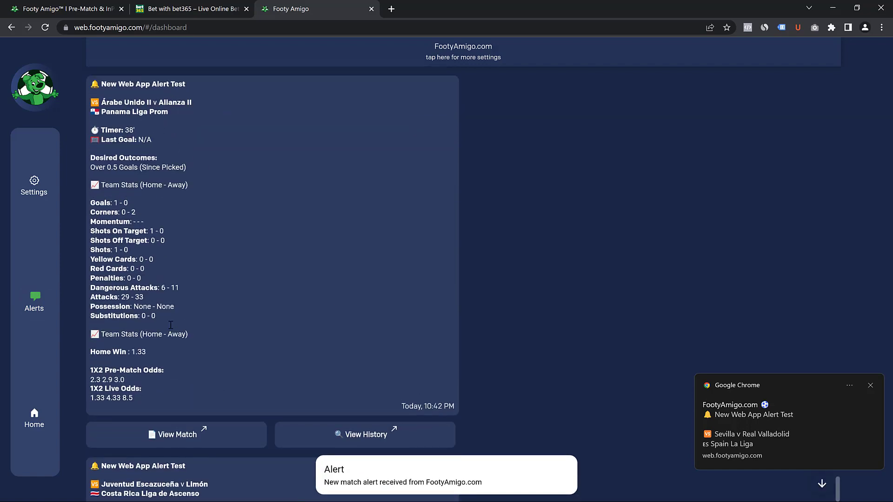
{"action": "scroll", "scroll_direction": "down", "scroll_amount": 3}
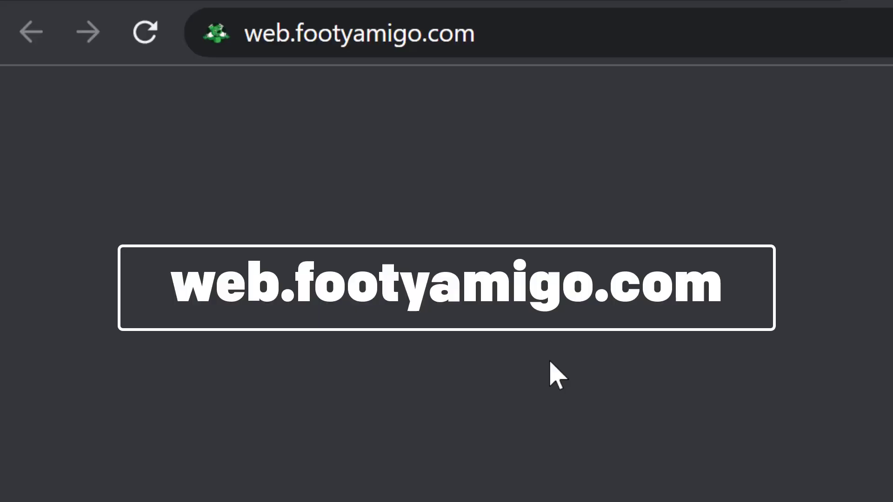
Load web.footyamigo.com from the Chrome address bar.
{"action": "left_click", "coordinate": [359, 32]}
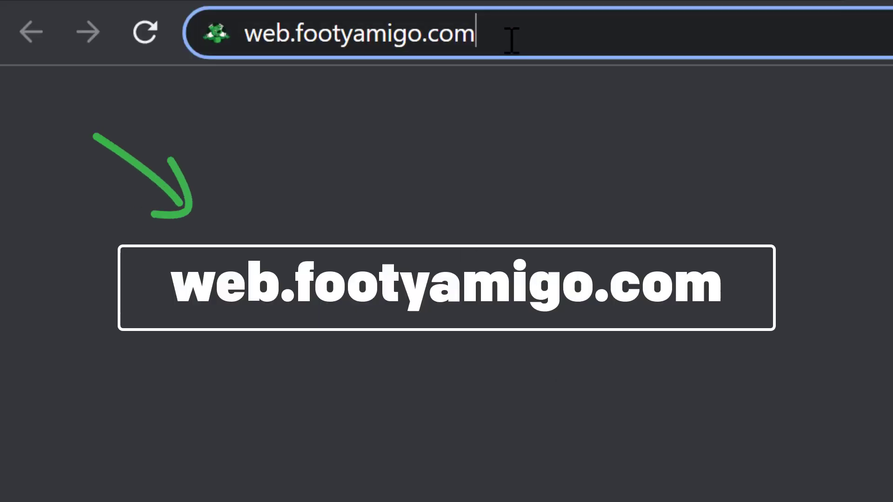
{"action": "key", "text": "Return"}
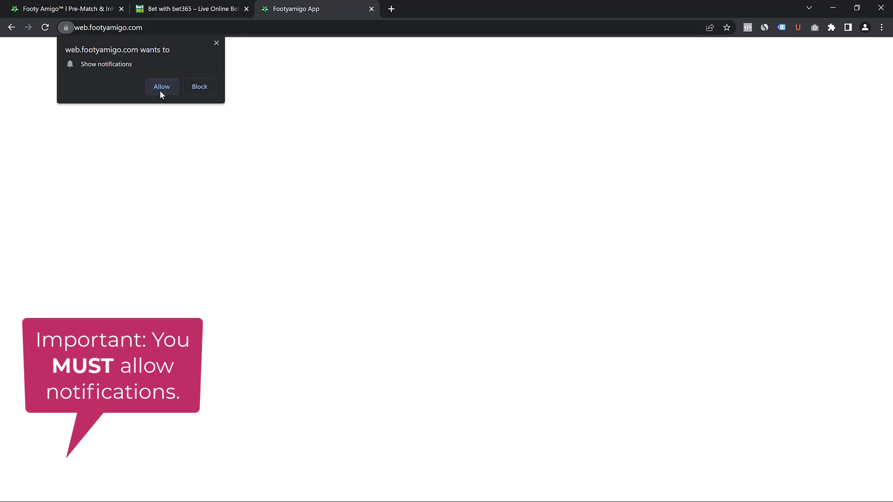
{"action": "mouse_move", "coordinate": [169, 93]}
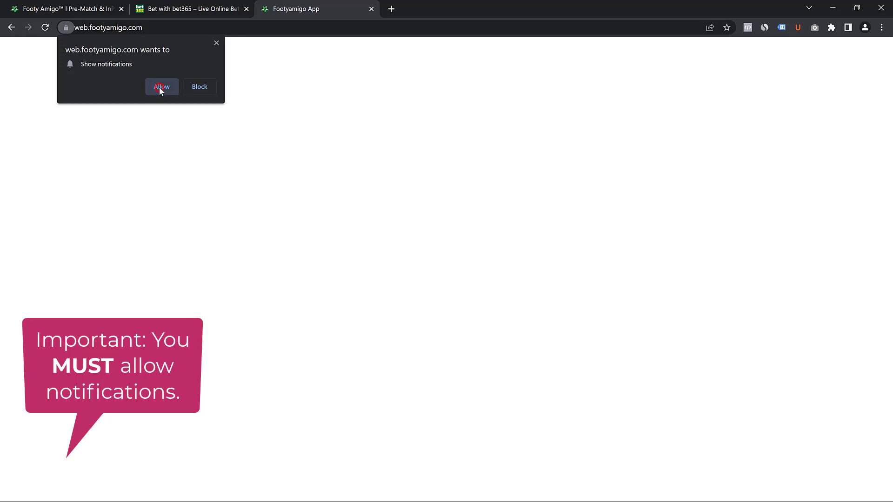
Allow web.footyamigo.com to show desktop notifications.
{"action": "left_click", "coordinate": [161, 86]}
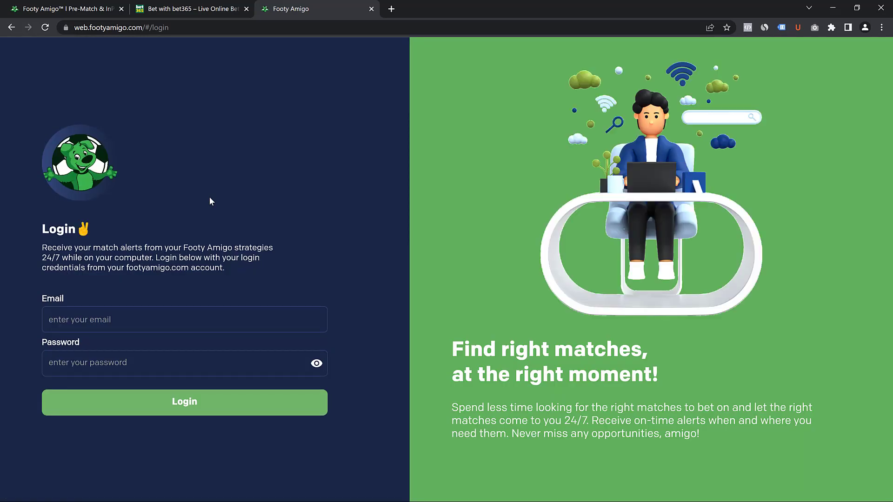
{"action": "mouse_move", "coordinate": [280, 184]}
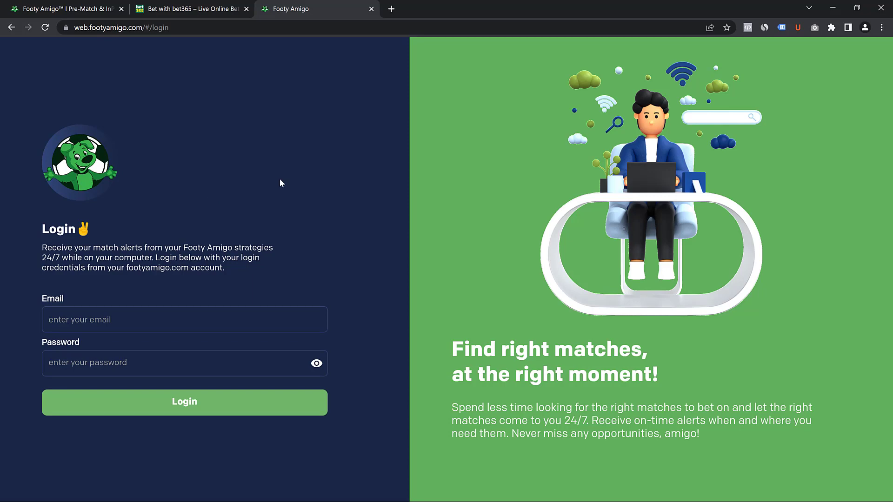
{"action": "mouse_move", "coordinate": [98, 337]}
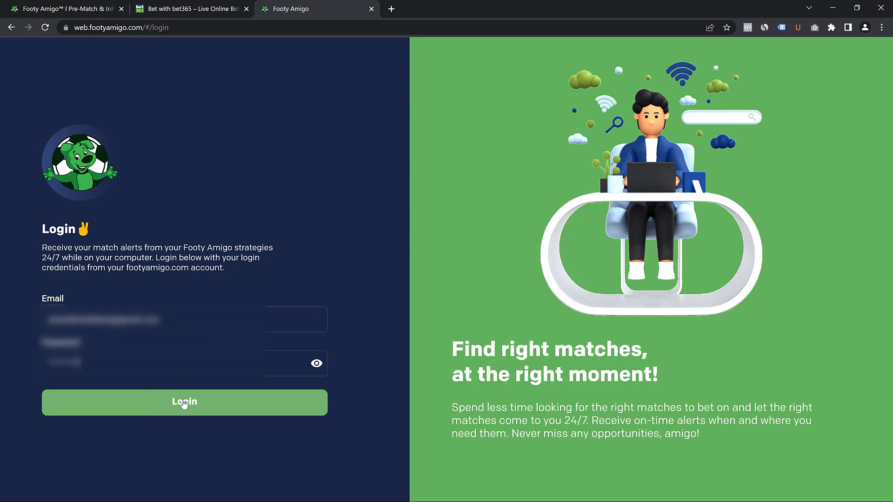
Sign in with the entered email and password to reach the dashboard.
{"action": "left_click", "coordinate": [184, 402]}
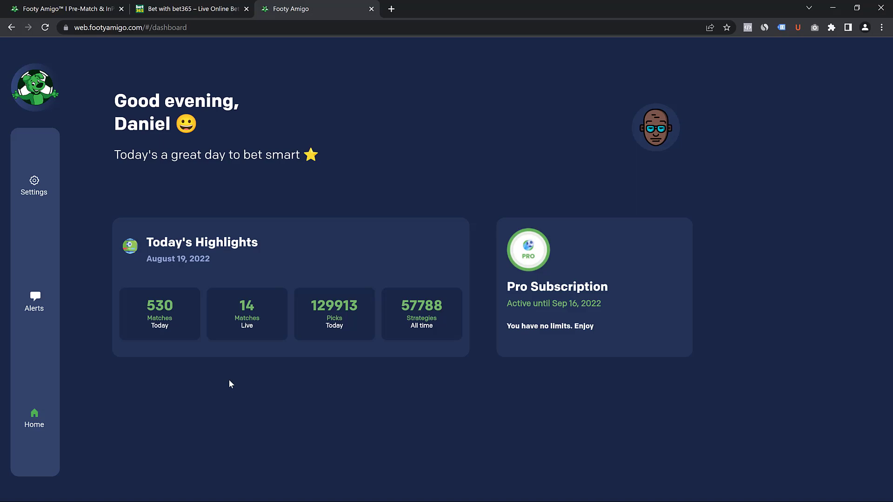
{"action": "mouse_move", "coordinate": [61, 272]}
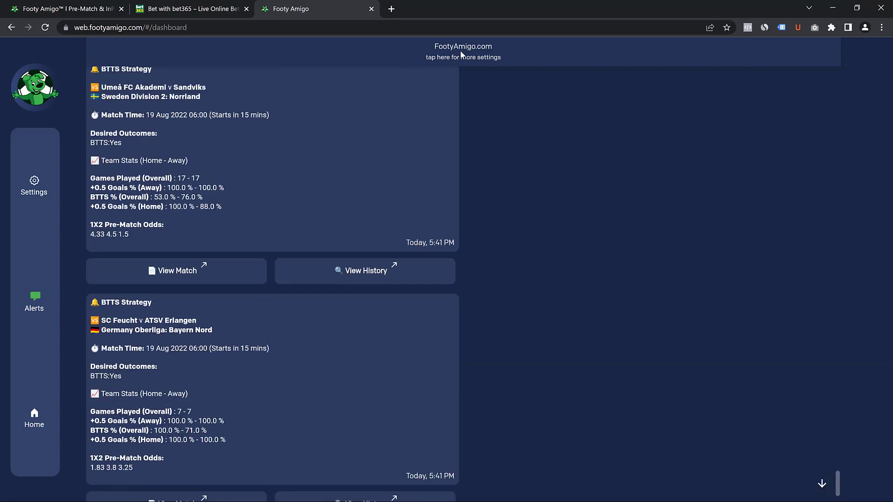
Search the alerts feed for 'BTTS', review the matching alerts, then cancel the search.
{"action": "left_click", "coordinate": [463, 51]}
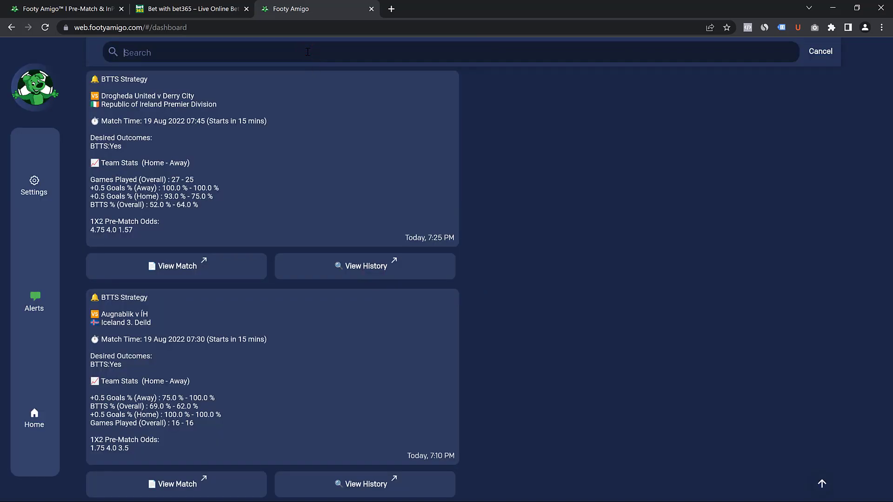
{"action": "type", "text": "BTTS"}
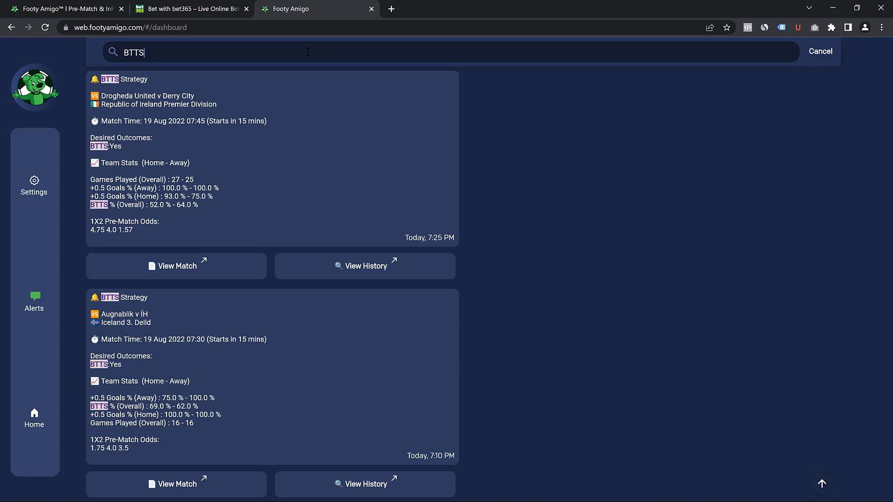
{"action": "scroll", "scroll_direction": "down", "scroll_amount": 3}
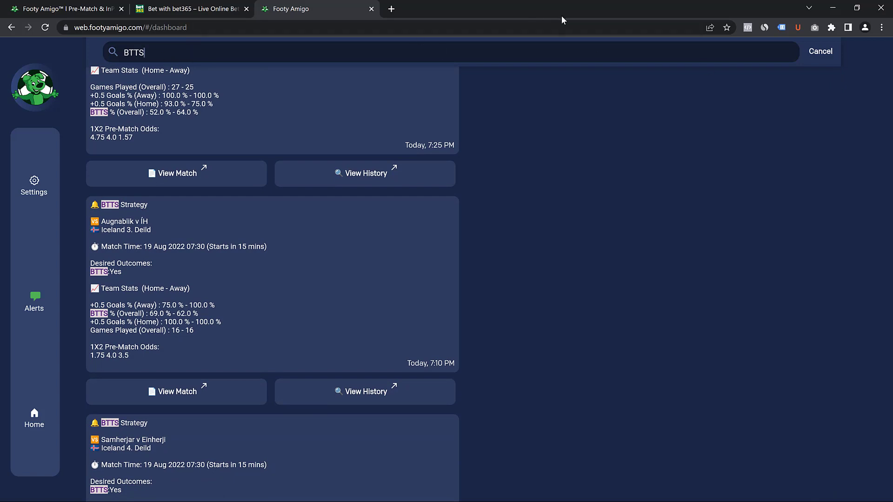
{"action": "left_click", "coordinate": [820, 52]}
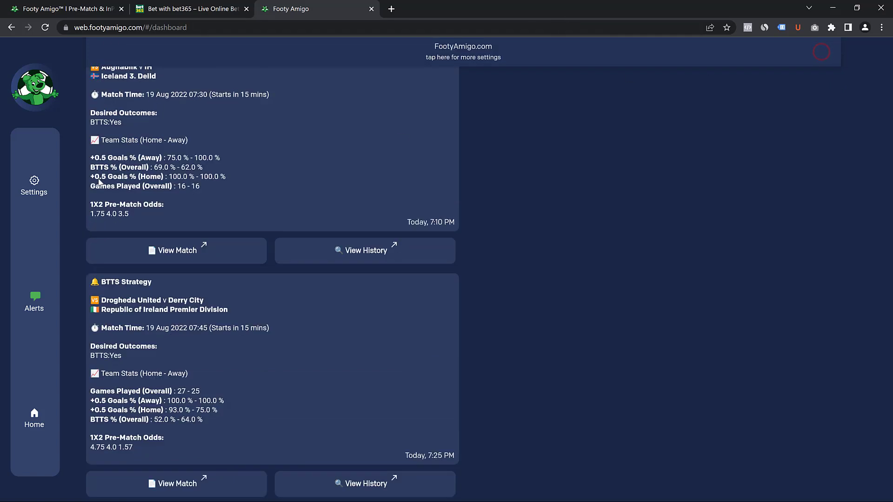
Toggle the Theme setting to light and back to dark, then return to Home.
{"action": "left_click", "coordinate": [34, 185]}
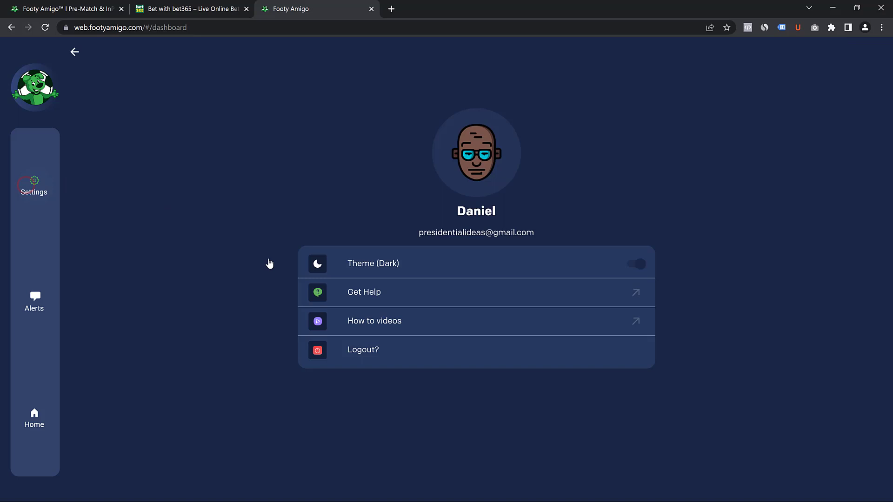
{"action": "left_click", "coordinate": [636, 263]}
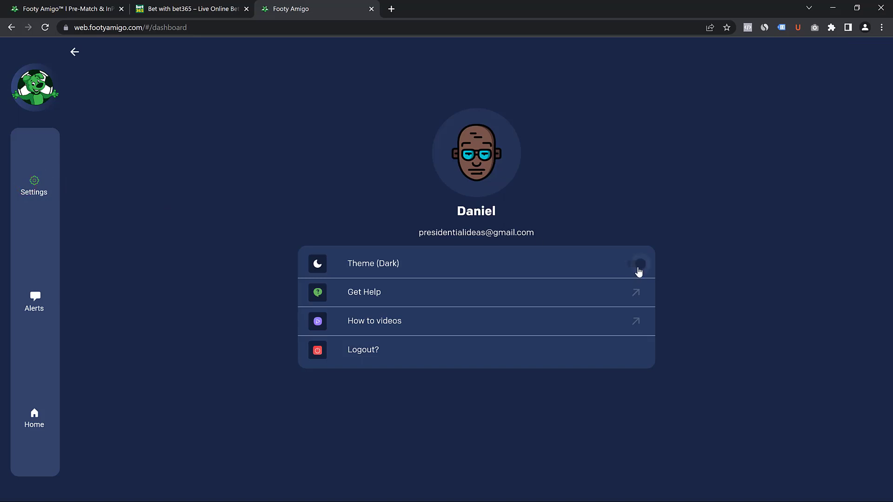
{"action": "left_click", "coordinate": [634, 263]}
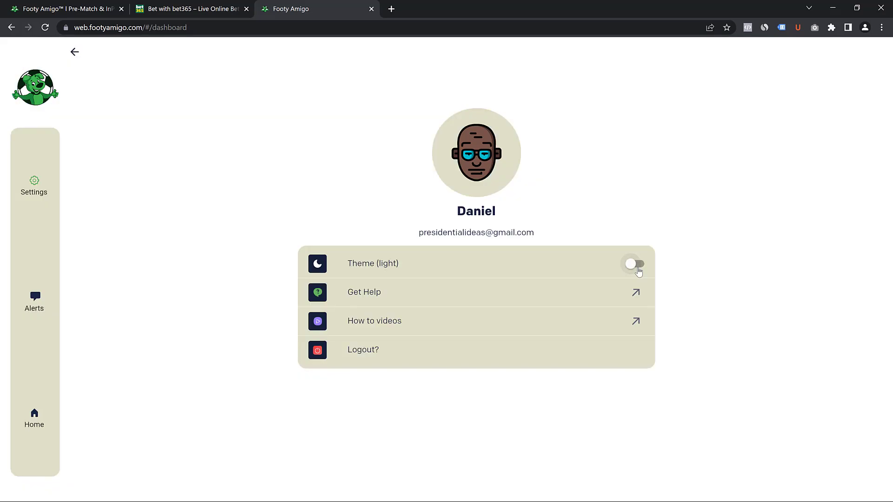
{"action": "left_click", "coordinate": [633, 263]}
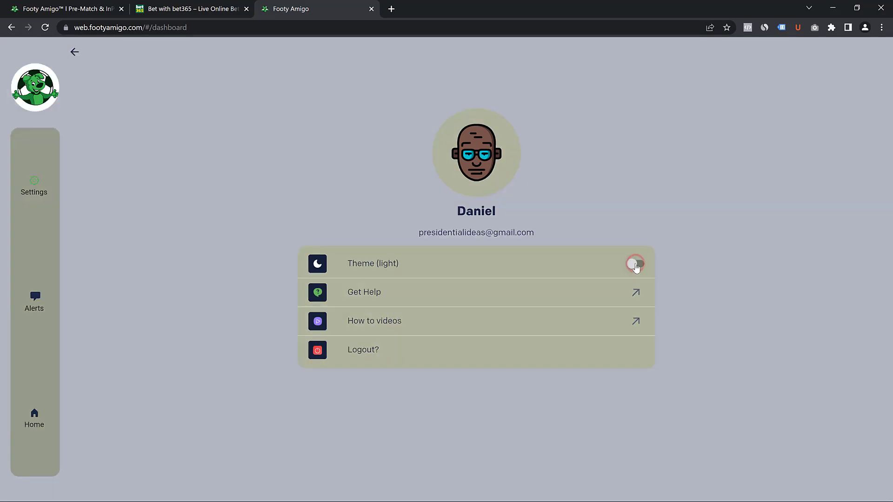
{"action": "left_click", "coordinate": [635, 264]}
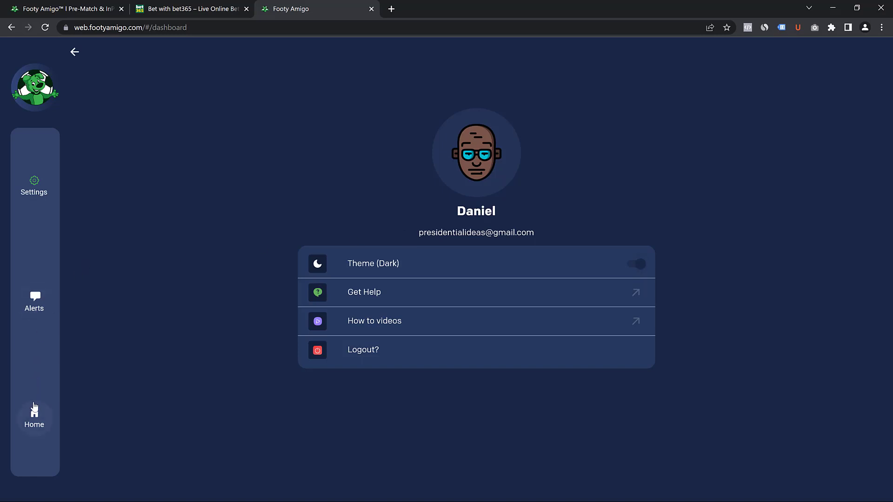
{"action": "left_click", "coordinate": [33, 416]}
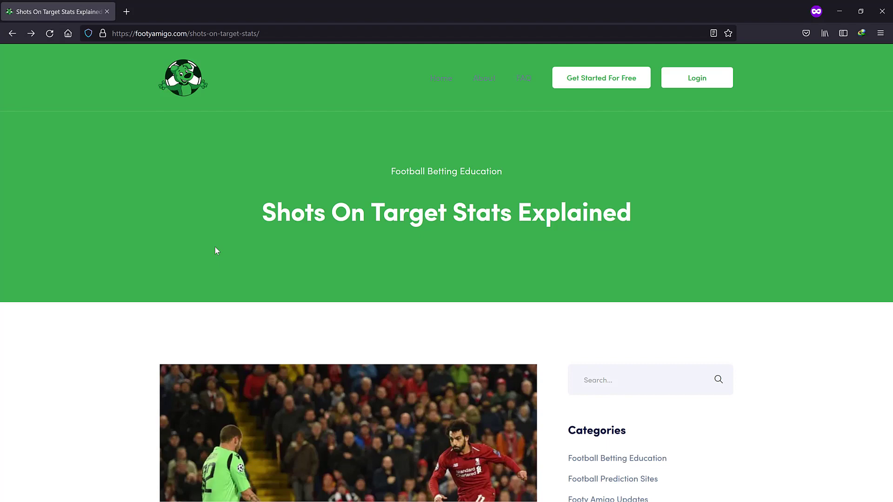
{"action": "mouse_move", "coordinate": [123, 313]}
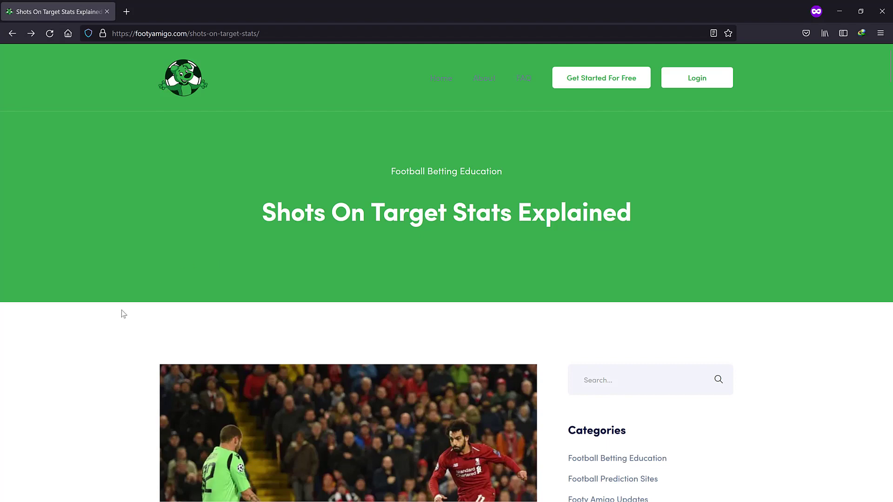
{"action": "scroll", "scroll_direction": "down", "scroll_amount": 3}
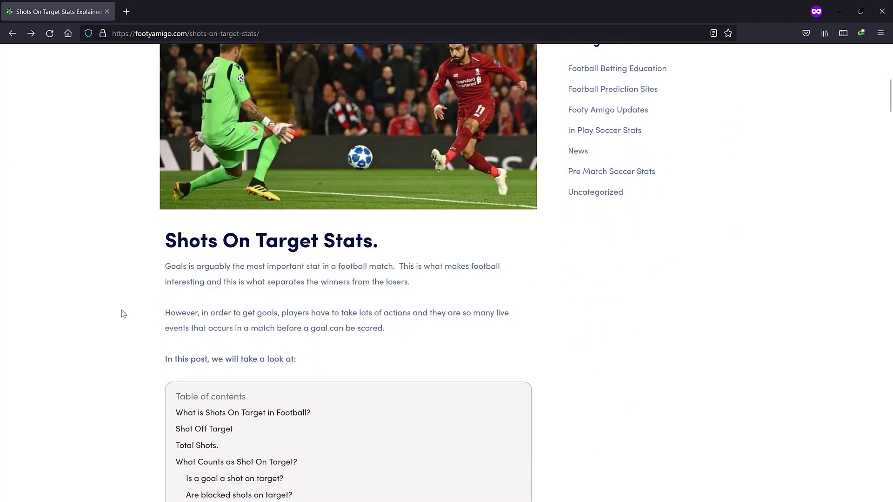
{"action": "scroll", "scroll_direction": "down", "scroll_amount": 3}
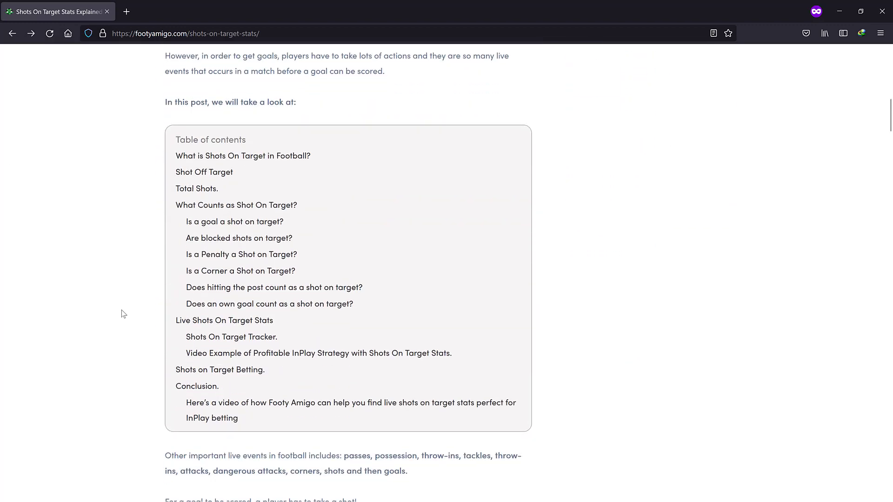
{"action": "scroll", "scroll_direction": "down", "scroll_amount": 3}
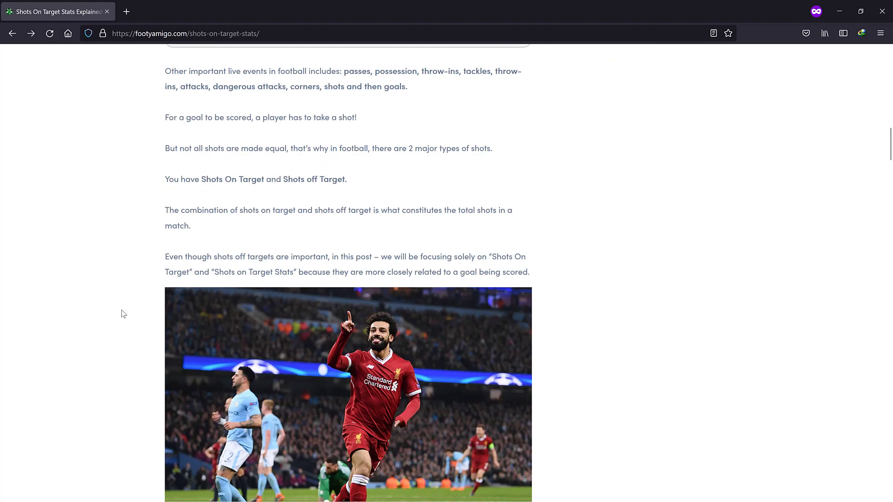
{"action": "scroll", "scroll_direction": "down", "scroll_amount": 3}
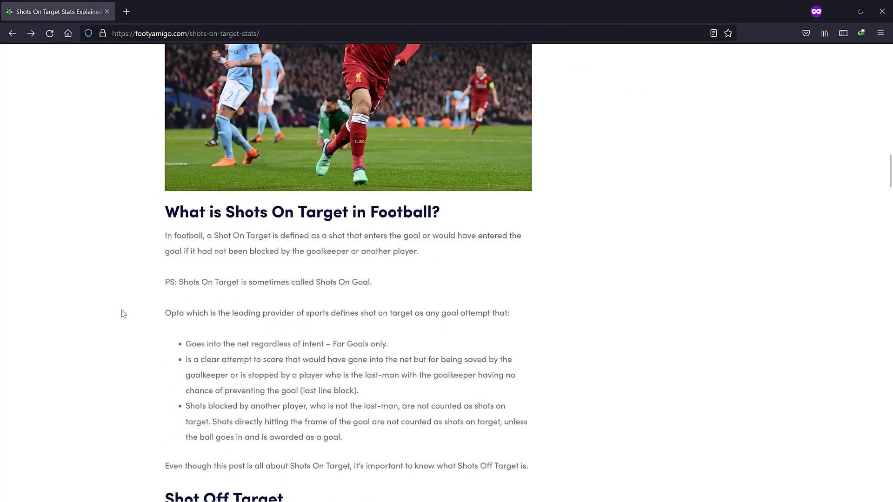
{"action": "scroll", "scroll_direction": "down", "scroll_amount": 3}
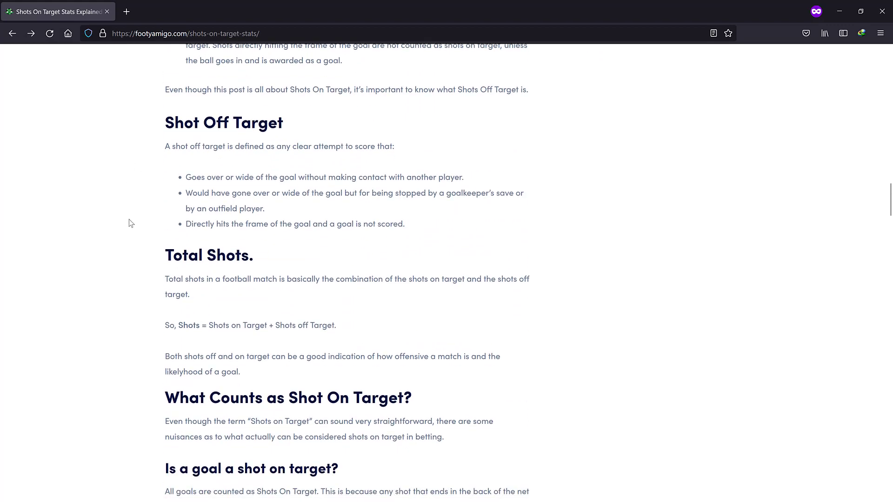
{"action": "scroll", "scroll_direction": "down", "scroll_amount": 3}
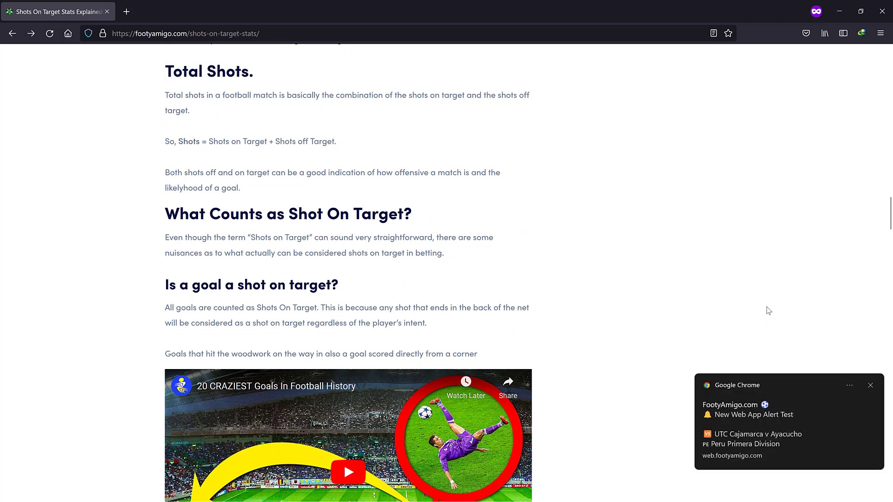
{"action": "mouse_move", "coordinate": [773, 405]}
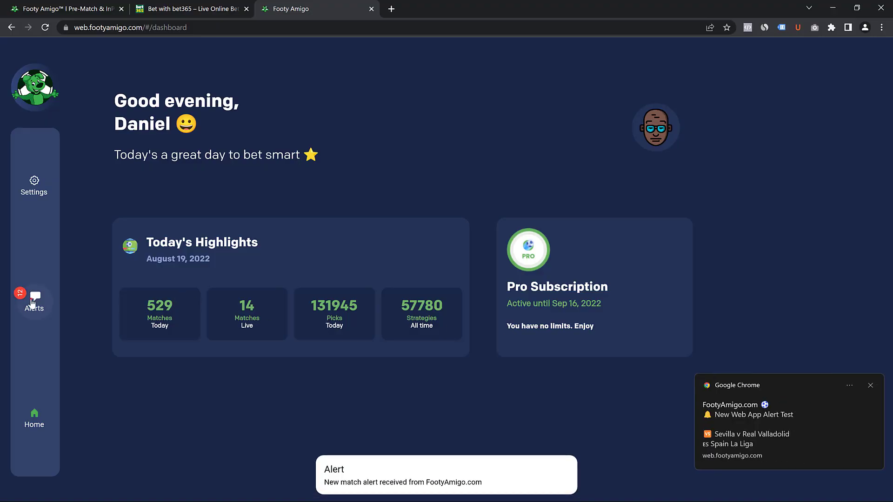
Scroll the alerts feed to the Resistencia v Sportivo Ameliano alert.
{"action": "left_click", "coordinate": [33, 301]}
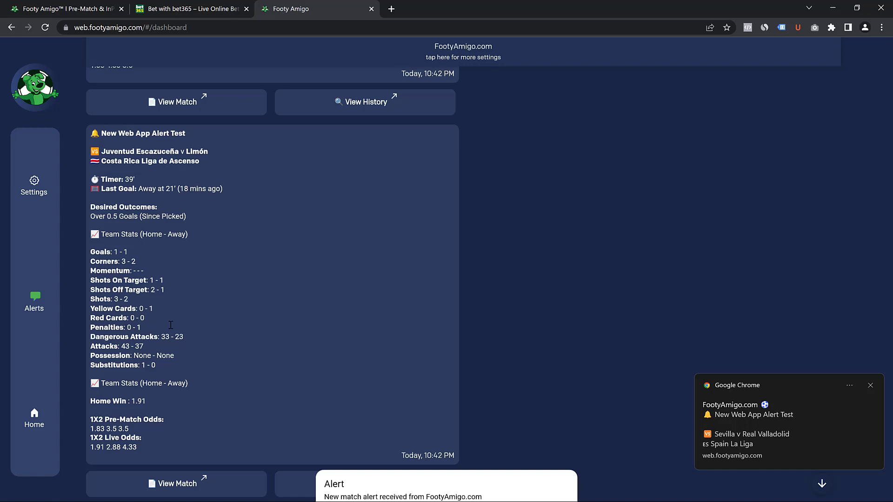
{"action": "scroll", "scroll_direction": "down", "scroll_amount": 3}
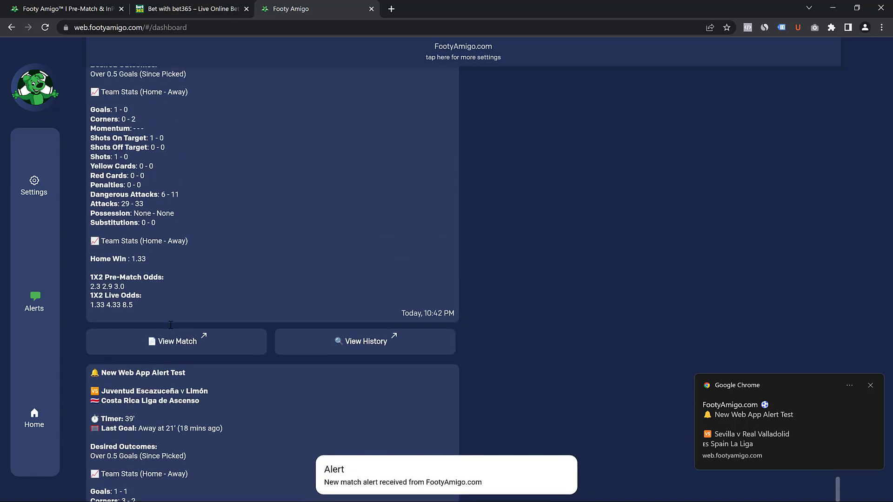
{"action": "scroll", "scroll_direction": "down", "scroll_amount": 3}
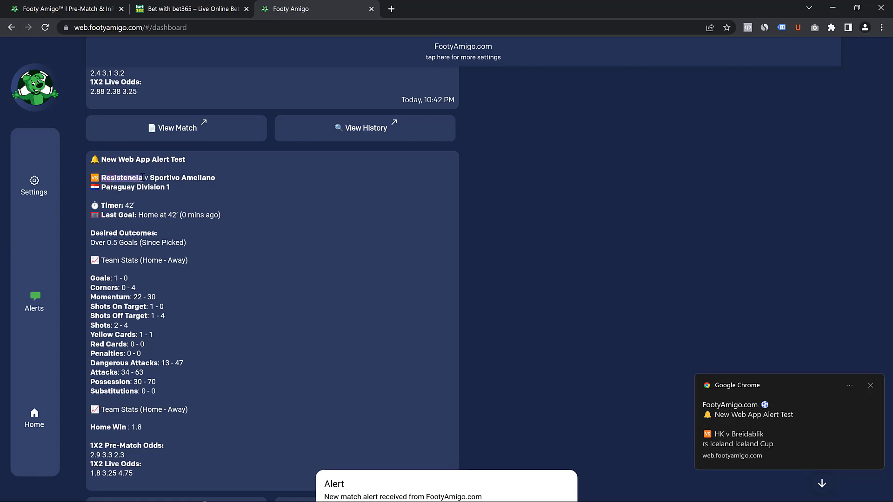
Check the live Resistencia FC v Sportivo Ameliano match on the bet365 tab, then return to Footy Amigo.
{"action": "left_click", "coordinate": [191, 8]}
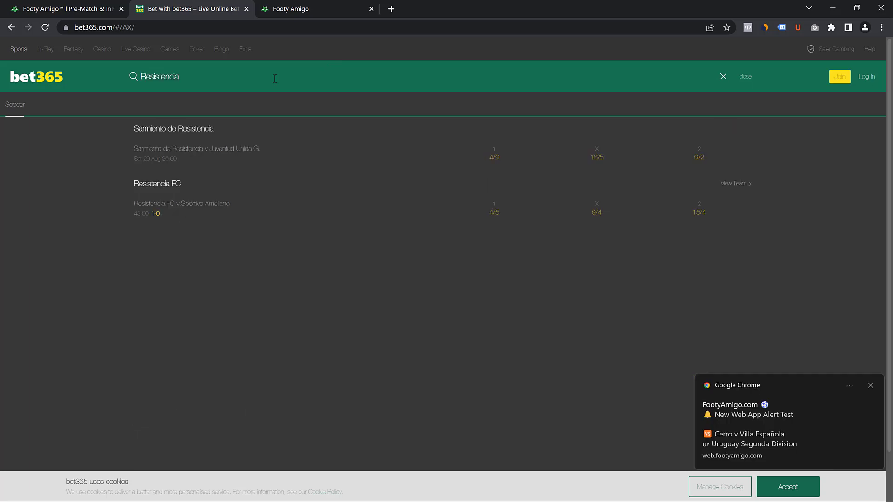
{"action": "left_click", "coordinate": [181, 207]}
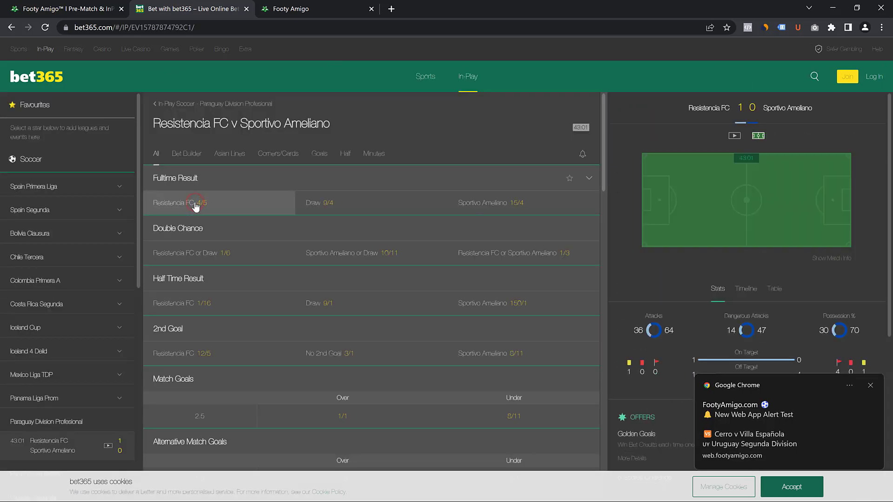
{"action": "left_click", "coordinate": [291, 9]}
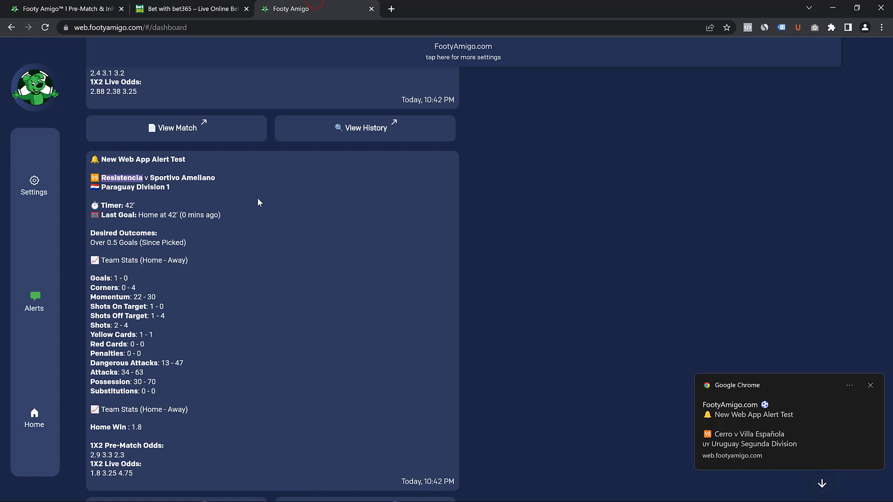
{"action": "scroll", "scroll_direction": "down", "scroll_amount": 3}
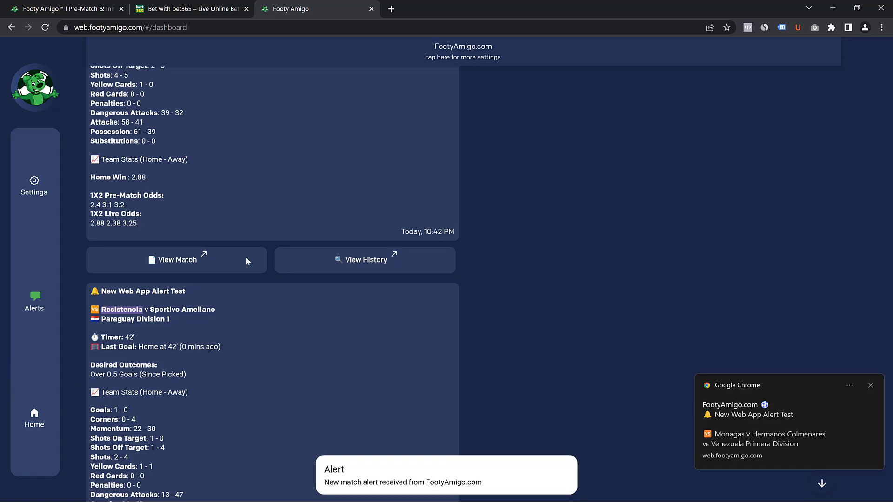
{"action": "scroll", "scroll_direction": "up", "scroll_amount": 3}
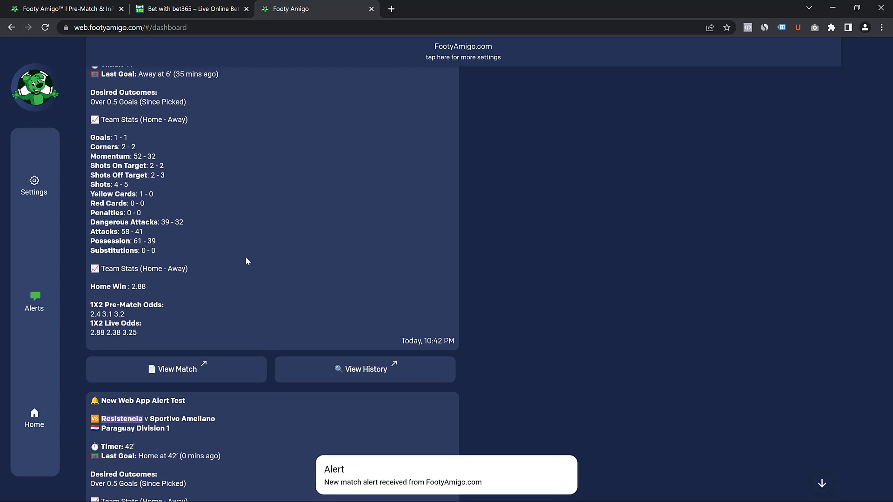
{"action": "scroll", "scroll_direction": "up", "scroll_amount": 3}
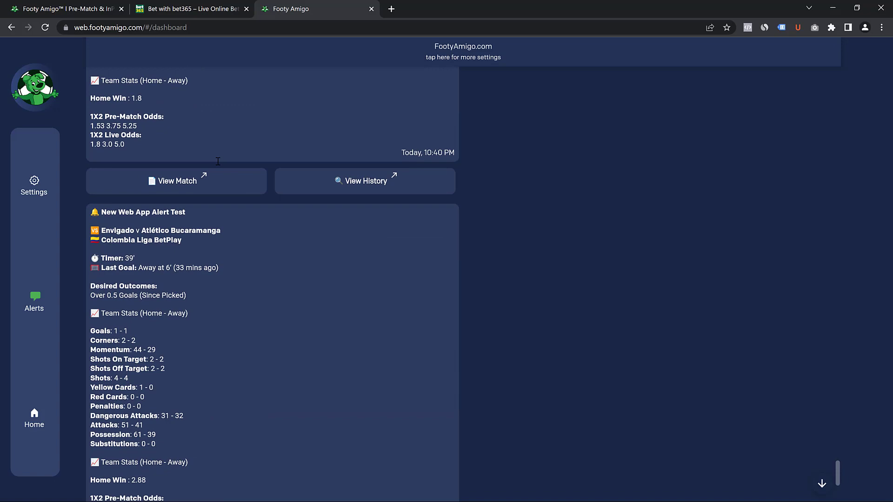
{"action": "scroll", "scroll_direction": "down", "scroll_amount": 3}
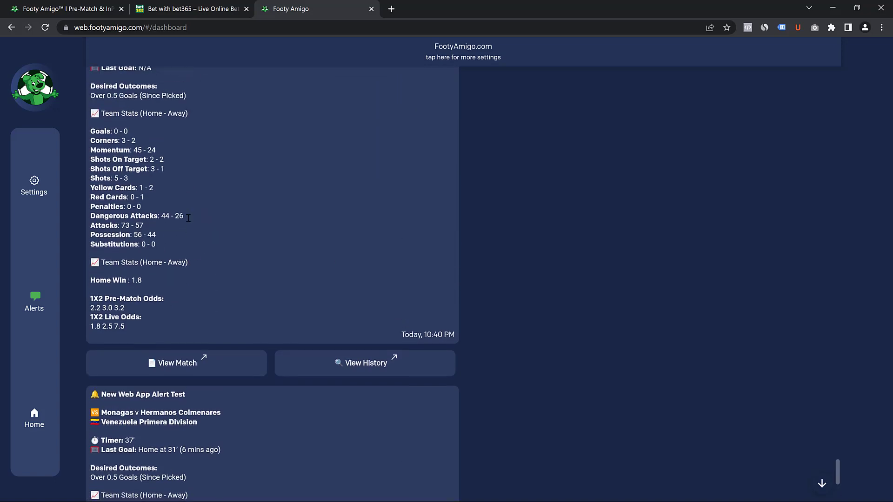
{"action": "scroll", "scroll_direction": "down", "scroll_amount": 3}
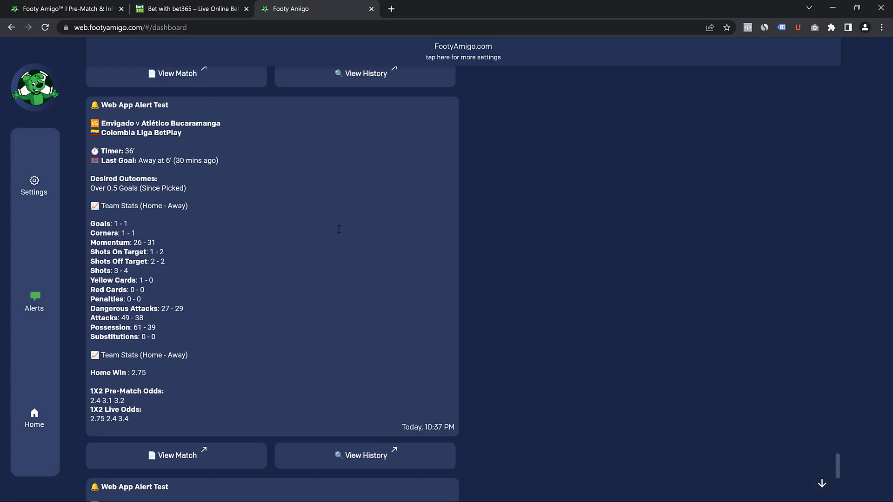
{"action": "scroll", "scroll_direction": "down", "scroll_amount": 3}
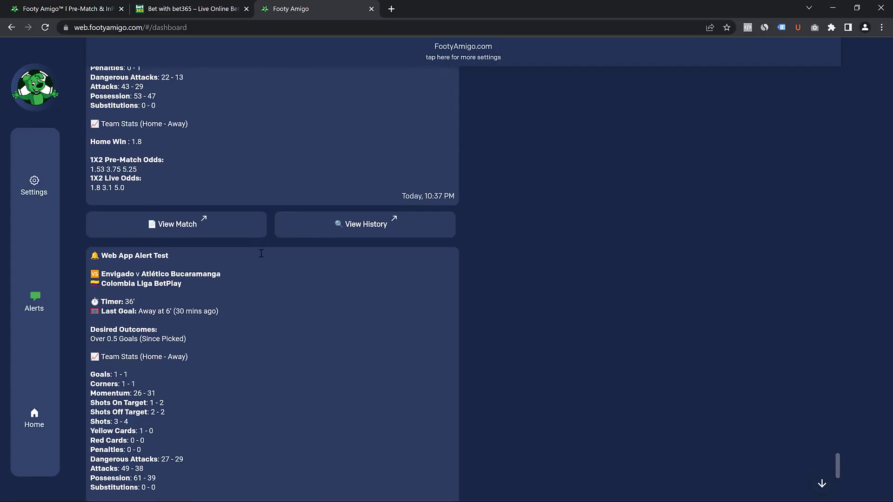
{"action": "scroll", "scroll_direction": "up", "scroll_amount": 3}
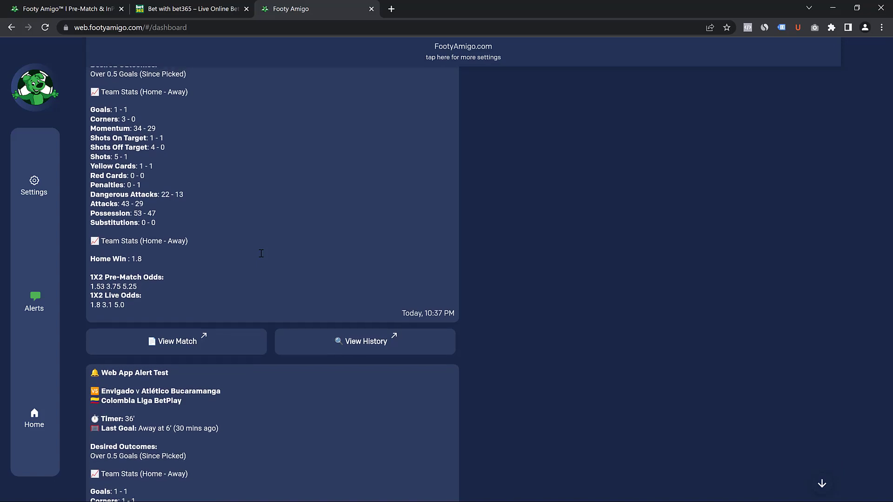
{"action": "scroll", "scroll_direction": "down", "scroll_amount": 3}
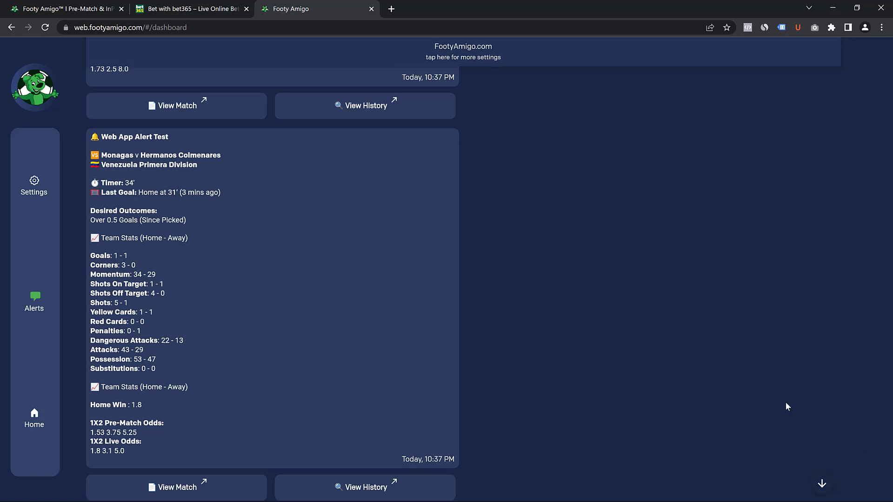
{"action": "scroll", "scroll_direction": "down", "scroll_amount": 3}
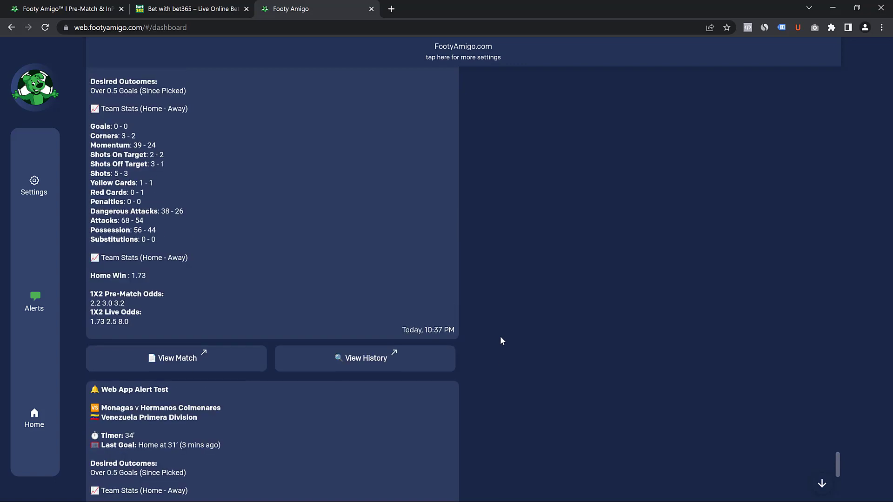
{"action": "scroll", "scroll_direction": "down", "scroll_amount": 3}
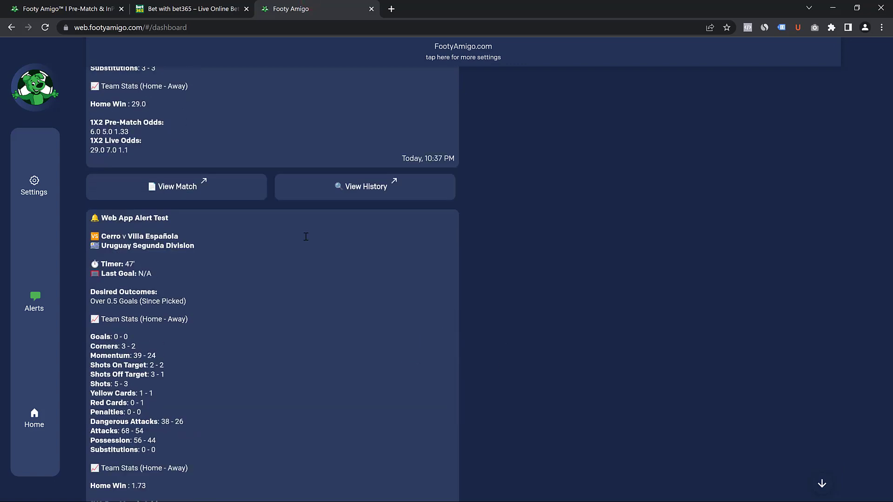
{"action": "scroll", "scroll_direction": "up", "scroll_amount": 3}
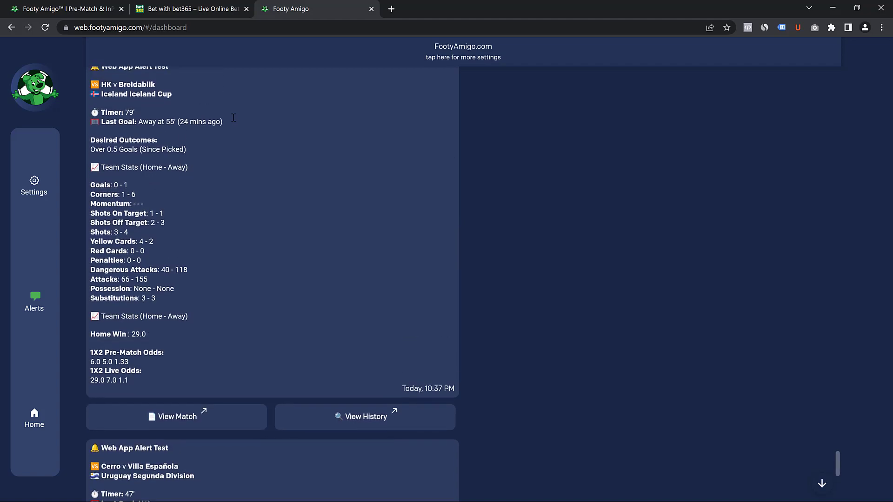
{"action": "left_click", "coordinate": [33, 185]}
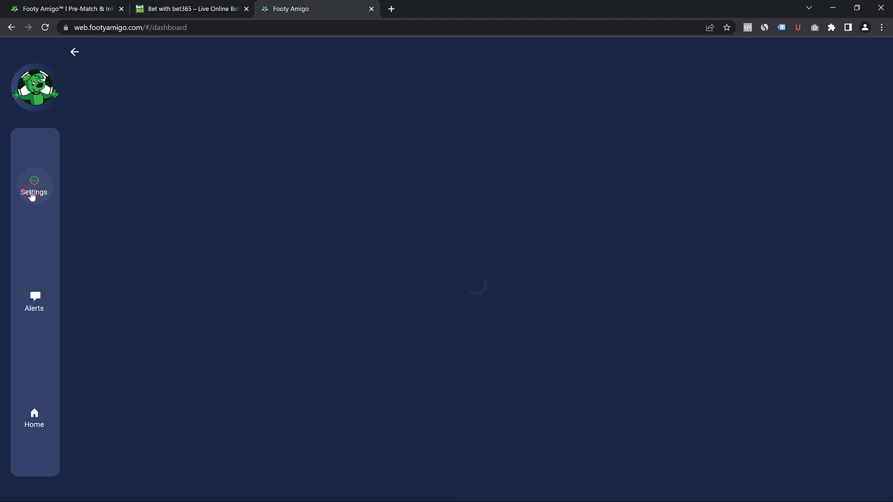
{"action": "left_click", "coordinate": [34, 185]}
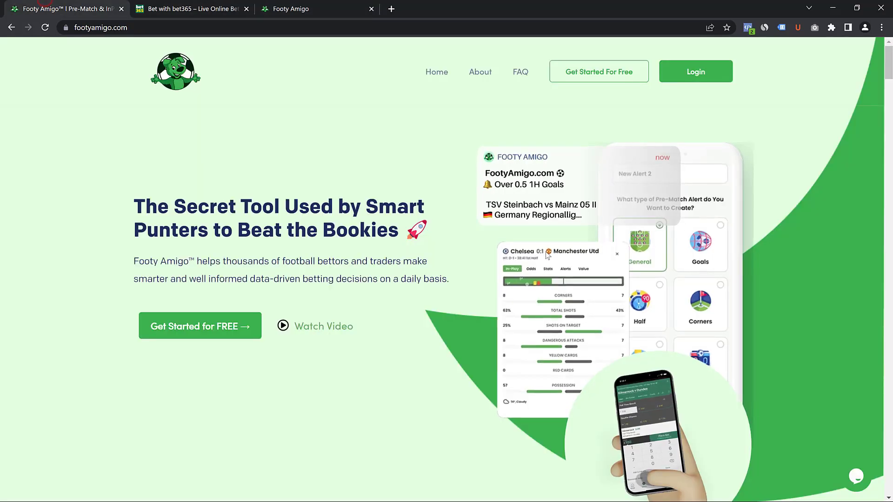
{"action": "left_click", "coordinate": [856, 477]}
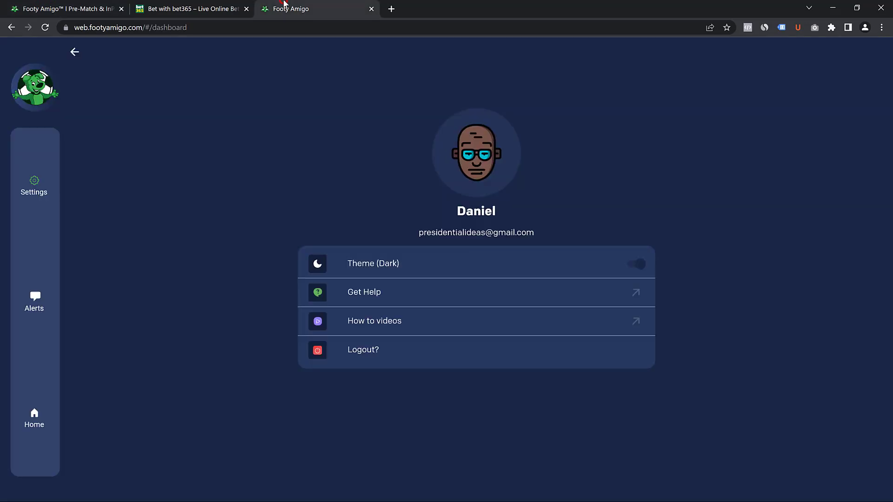
{"action": "mouse_move", "coordinate": [35, 299]}
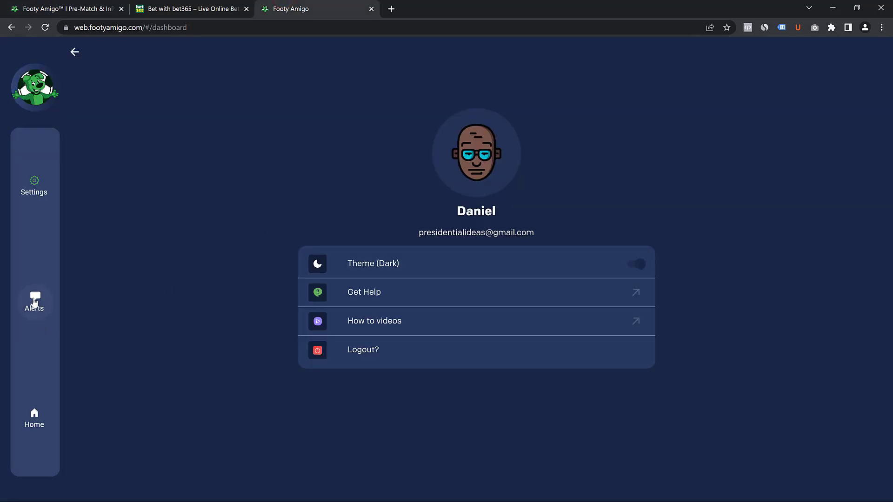
{"action": "left_click", "coordinate": [33, 301]}
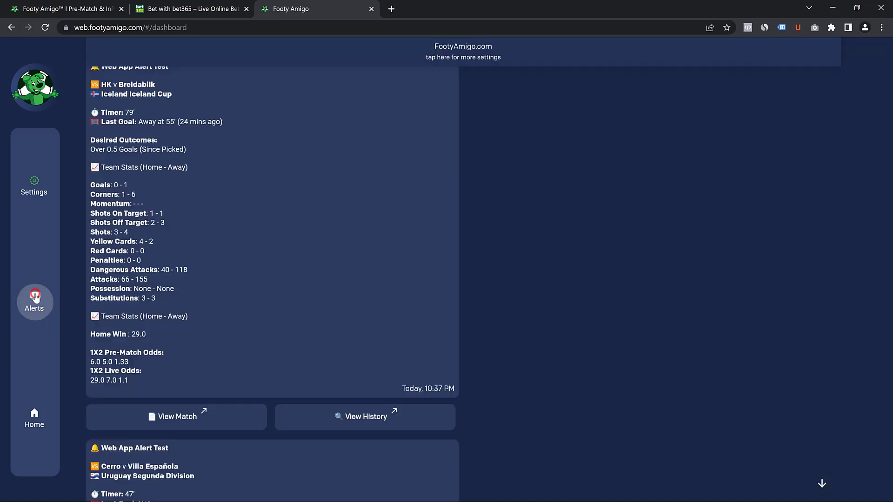